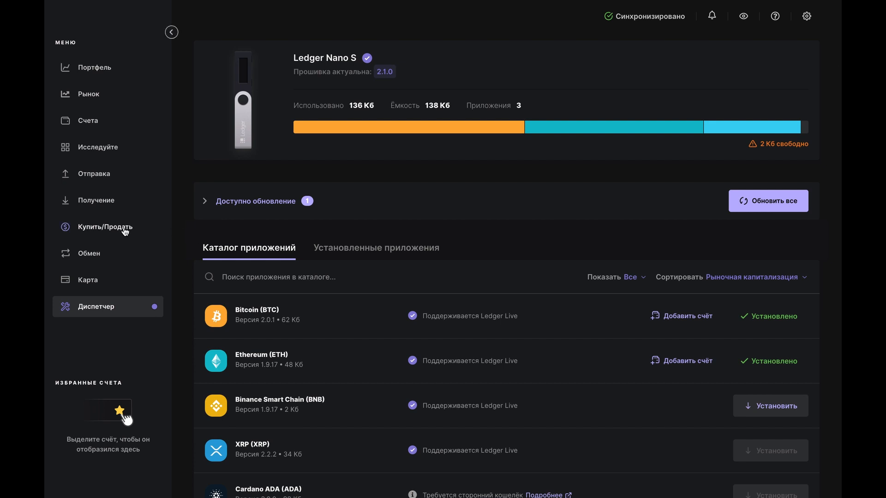
Step: Begin a Coinify sale of Bitcoin from the Bitcoin 1 account on the Продажа tab
{"action": "left_click", "coordinate": [103, 227]}
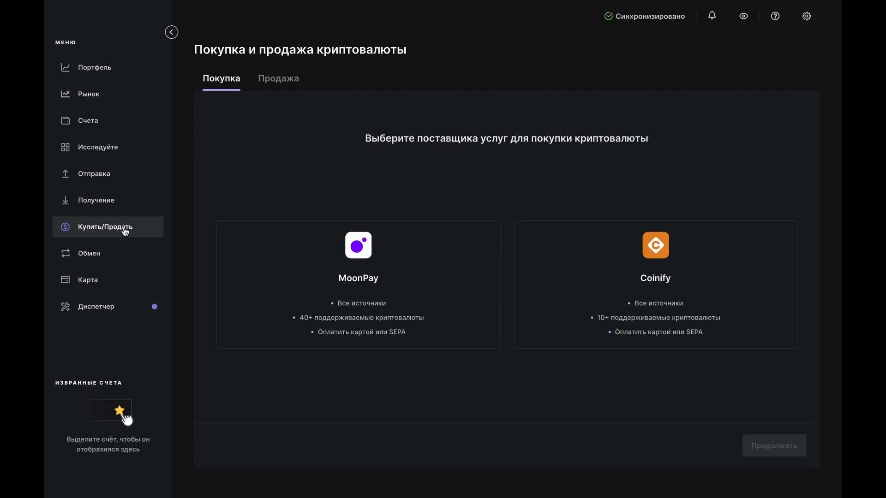
{"action": "left_click", "coordinate": [278, 78]}
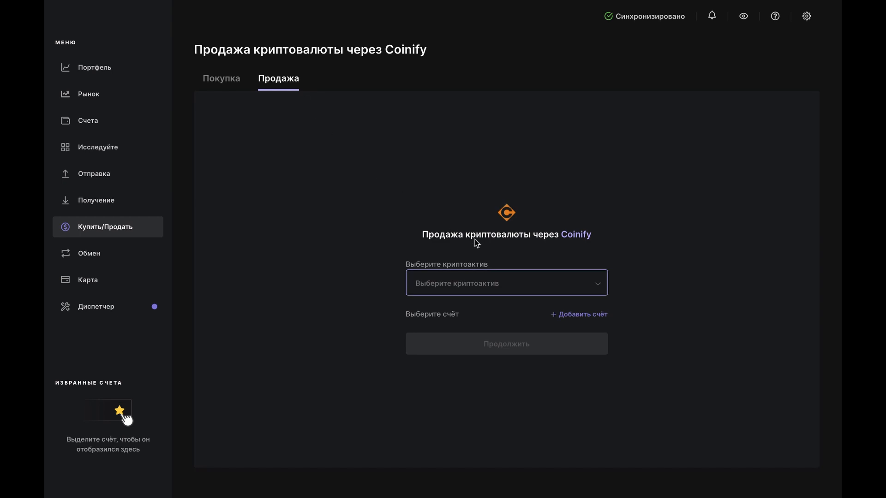
{"action": "left_click", "coordinate": [506, 282]}
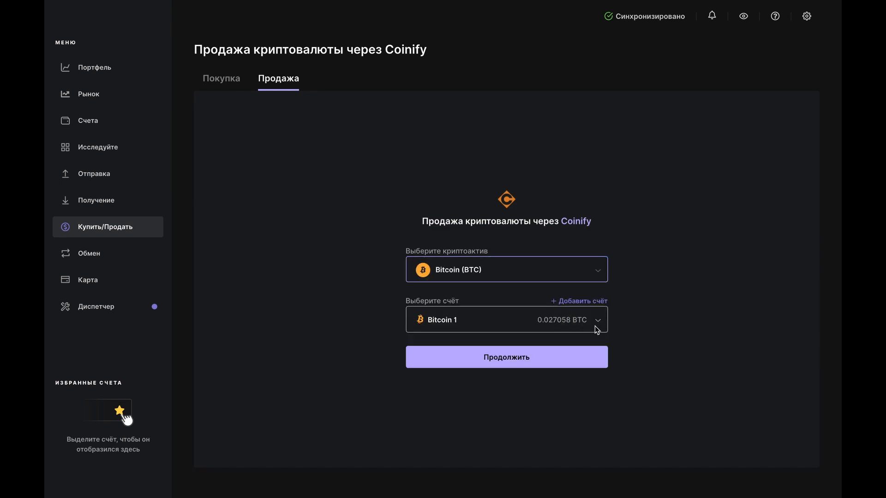
{"action": "left_click", "coordinate": [505, 357]}
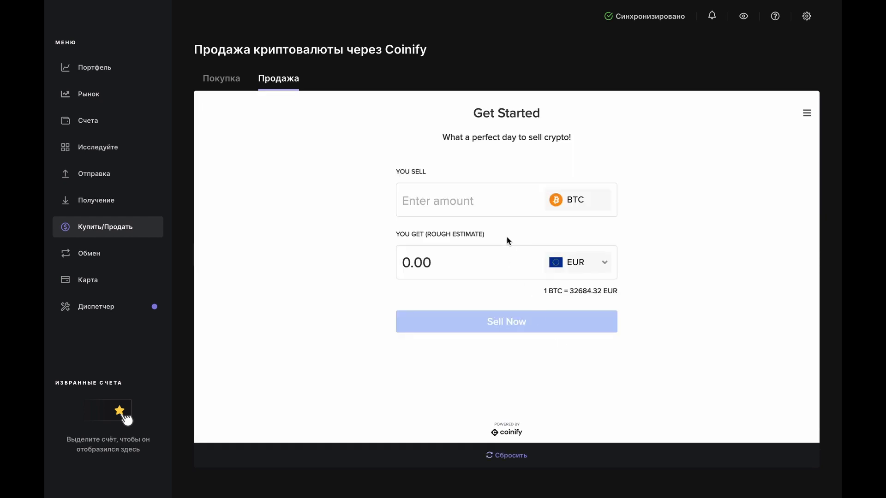
Step: Enter 0.0075 BTC (about 245.13 EUR) as the sell amount and submit the sale
{"action": "left_click", "coordinate": [463, 201]}
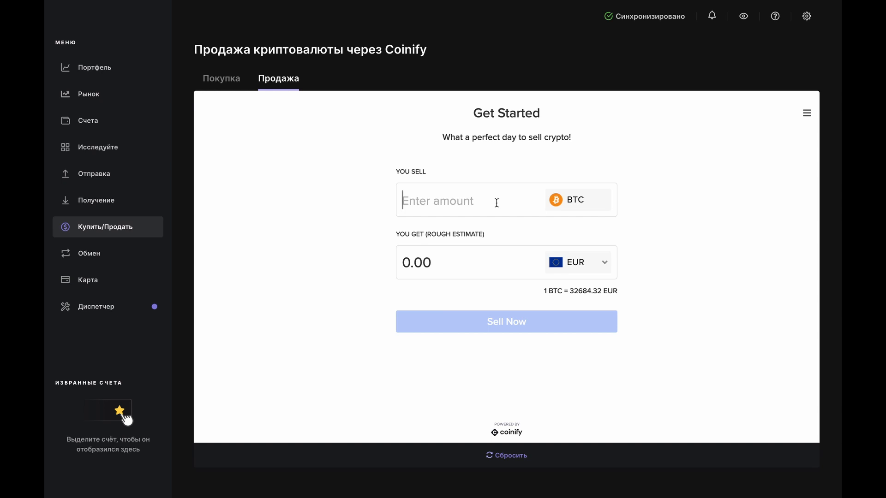
{"action": "type", "text": "0."}
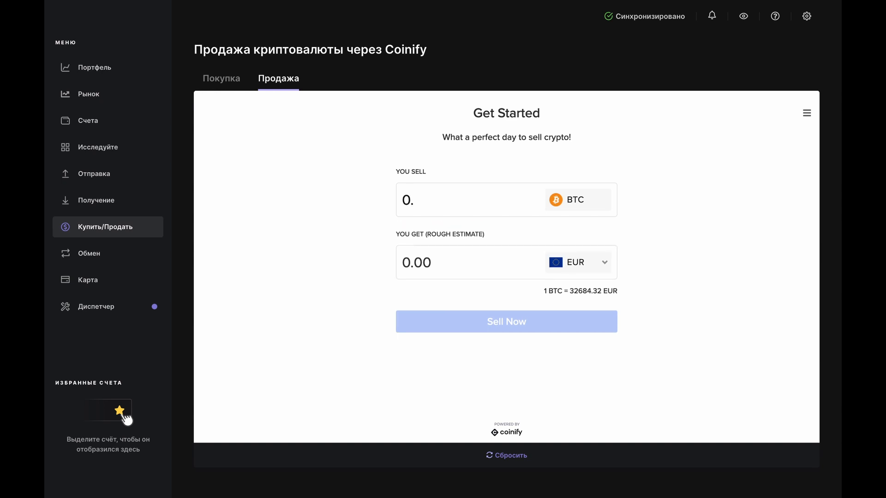
{"action": "left_click", "coordinate": [469, 200]}
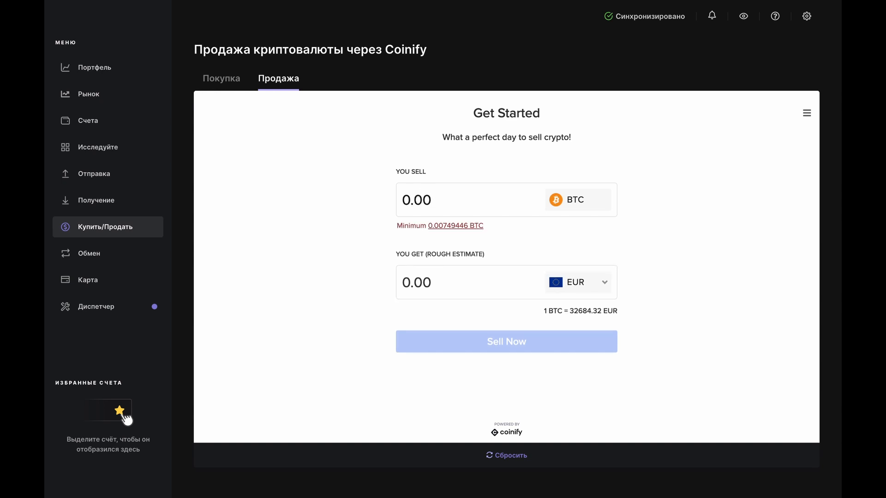
{"action": "type", "text": "0.0075"}
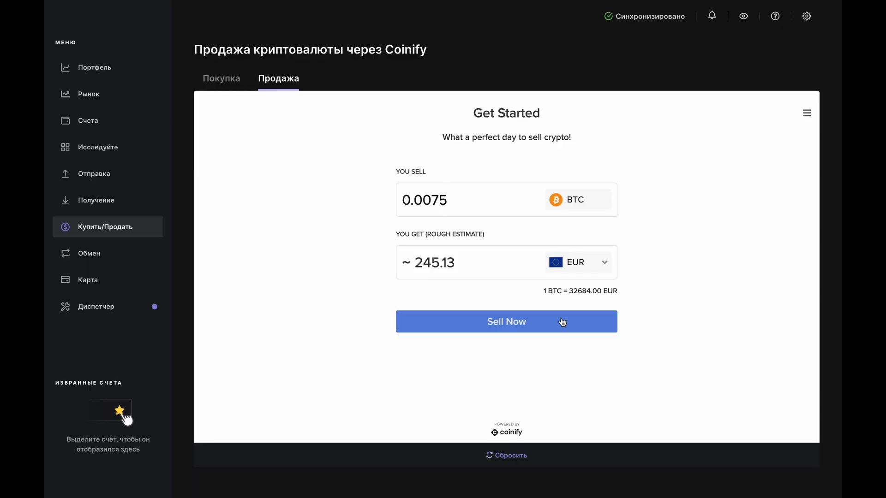
{"action": "left_click", "coordinate": [506, 322]}
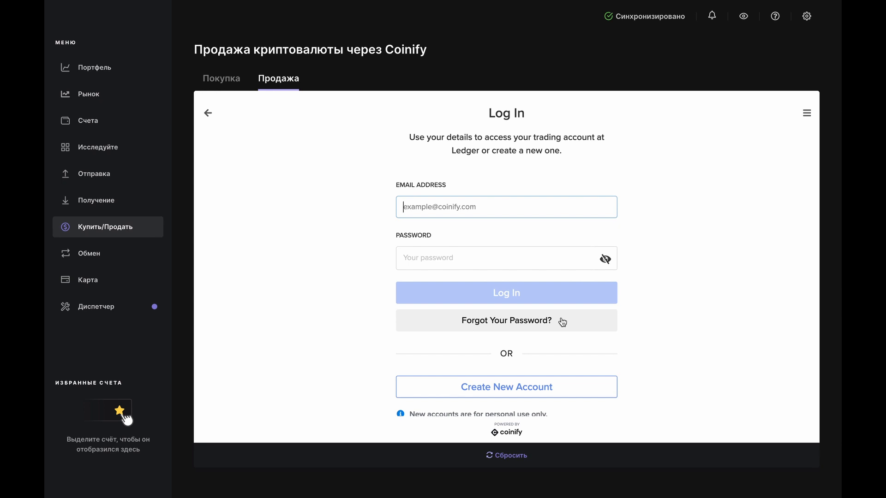
Step: Log in to Coinify with the account email address and password
{"action": "type", "text": "example@exa"}
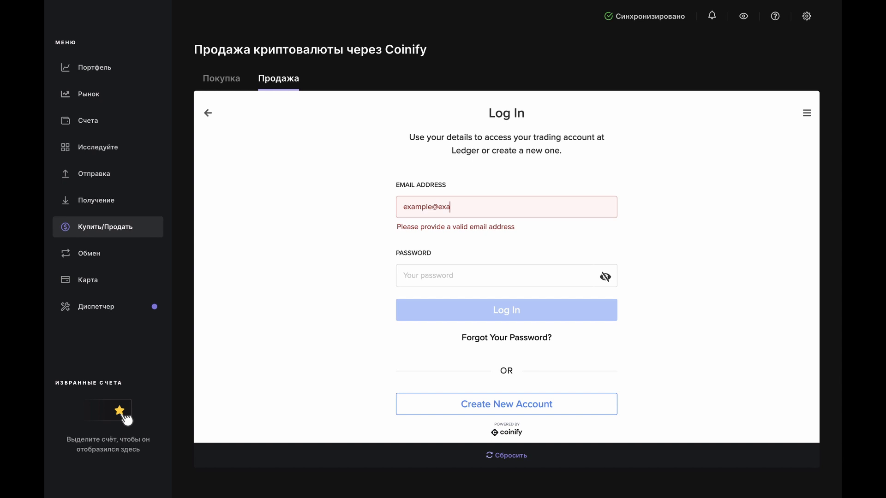
{"action": "type", "text": "mple.com"}
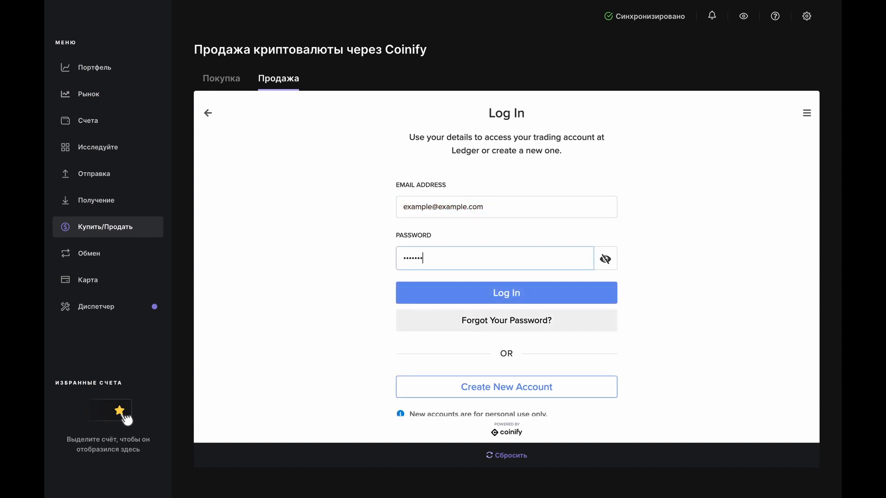
{"action": "left_click", "coordinate": [505, 292]}
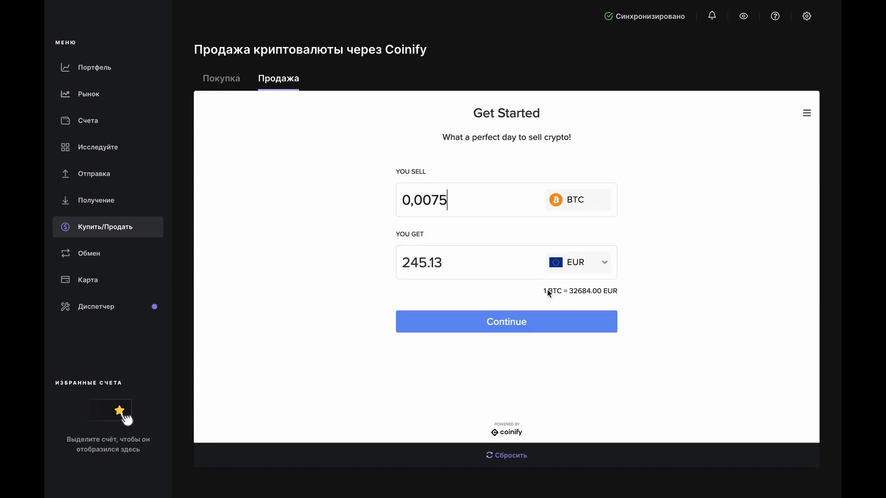
Step: Continue past the Get Started form to the Your Accounts payout page
{"action": "left_click", "coordinate": [505, 322]}
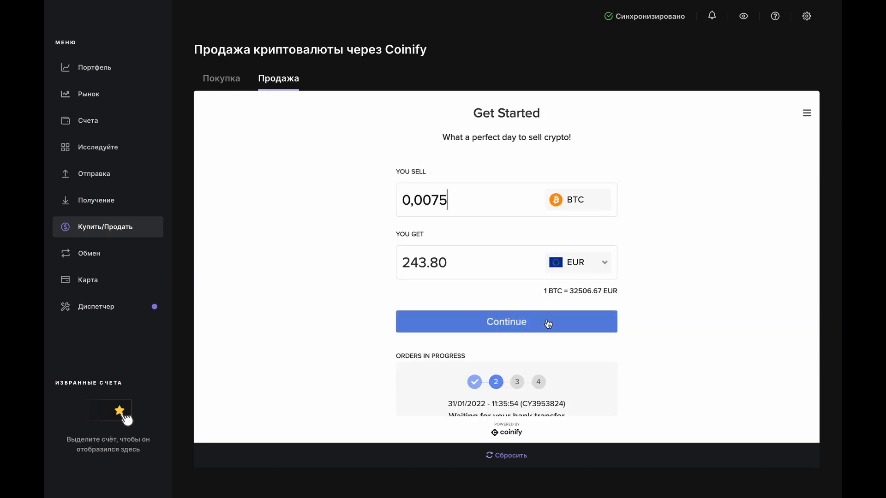
{"action": "left_click", "coordinate": [505, 321]}
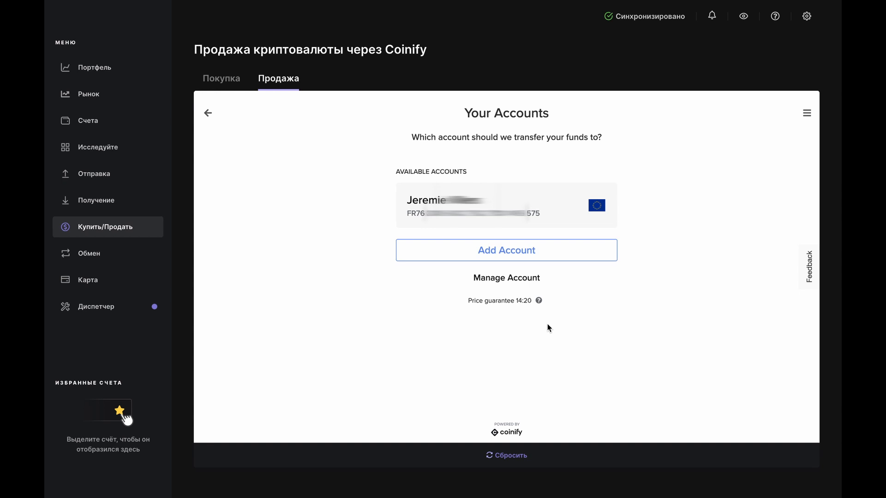
{"action": "mouse_move", "coordinate": [554, 216]}
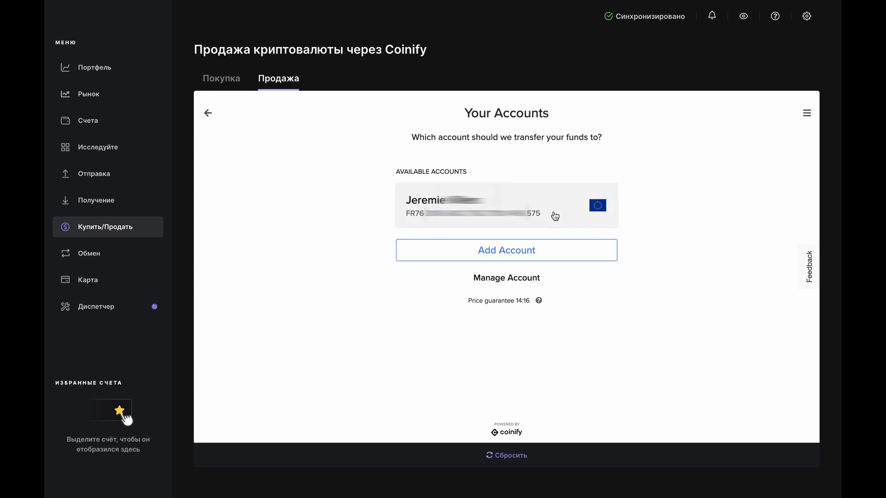
Step: Choose the saved bank account, accept the terms, confirm the 238.81 EUR order, and view its details
{"action": "left_click", "coordinate": [505, 205]}
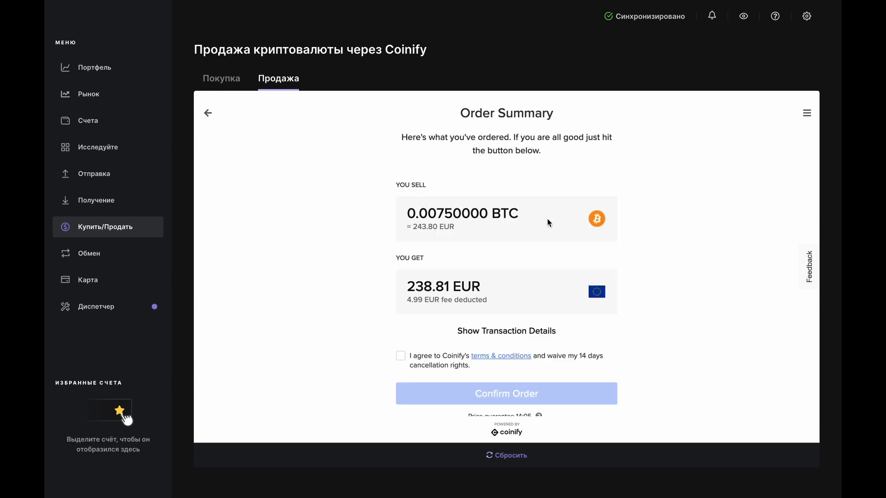
{"action": "left_click", "coordinate": [400, 355]}
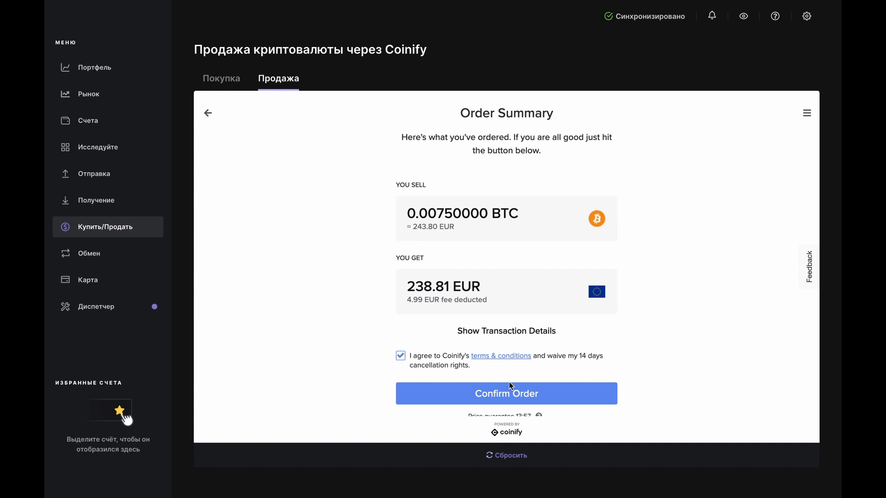
{"action": "mouse_move", "coordinate": [555, 398]}
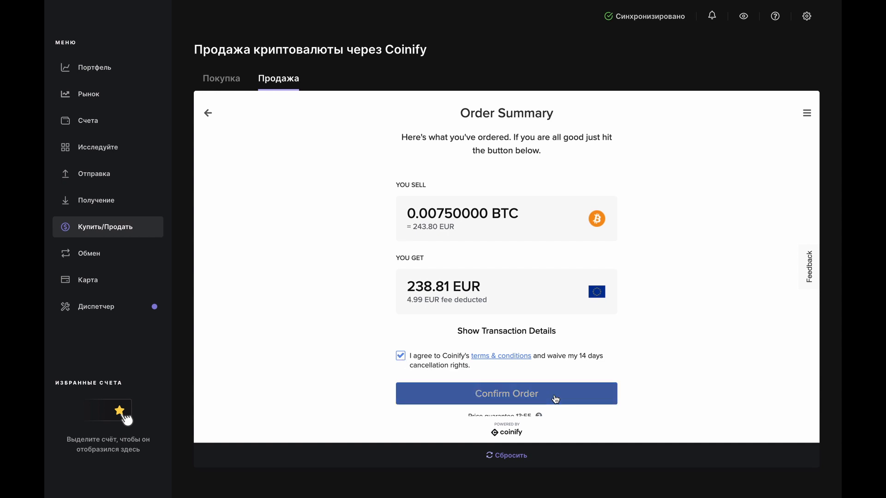
{"action": "left_click", "coordinate": [505, 393]}
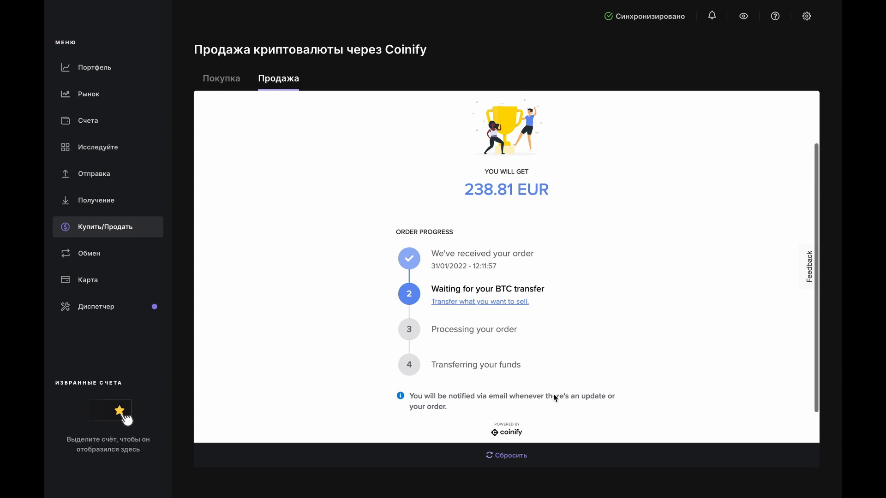
{"action": "left_click", "coordinate": [479, 301]}
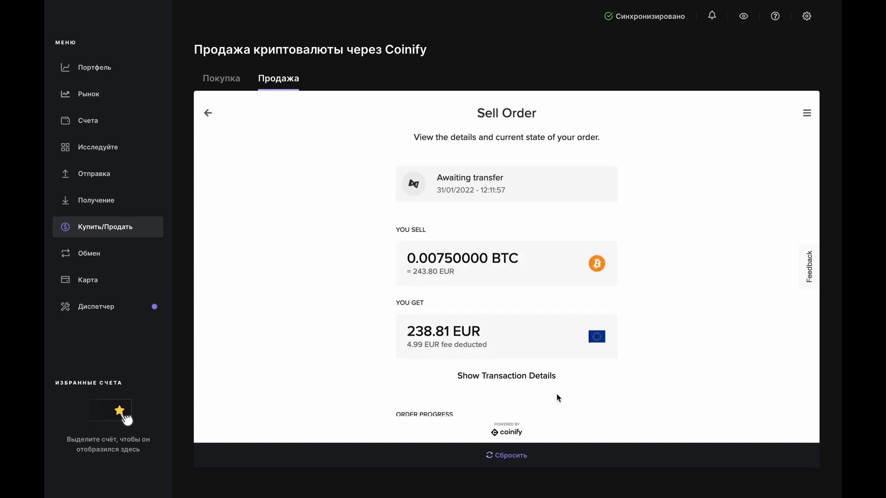